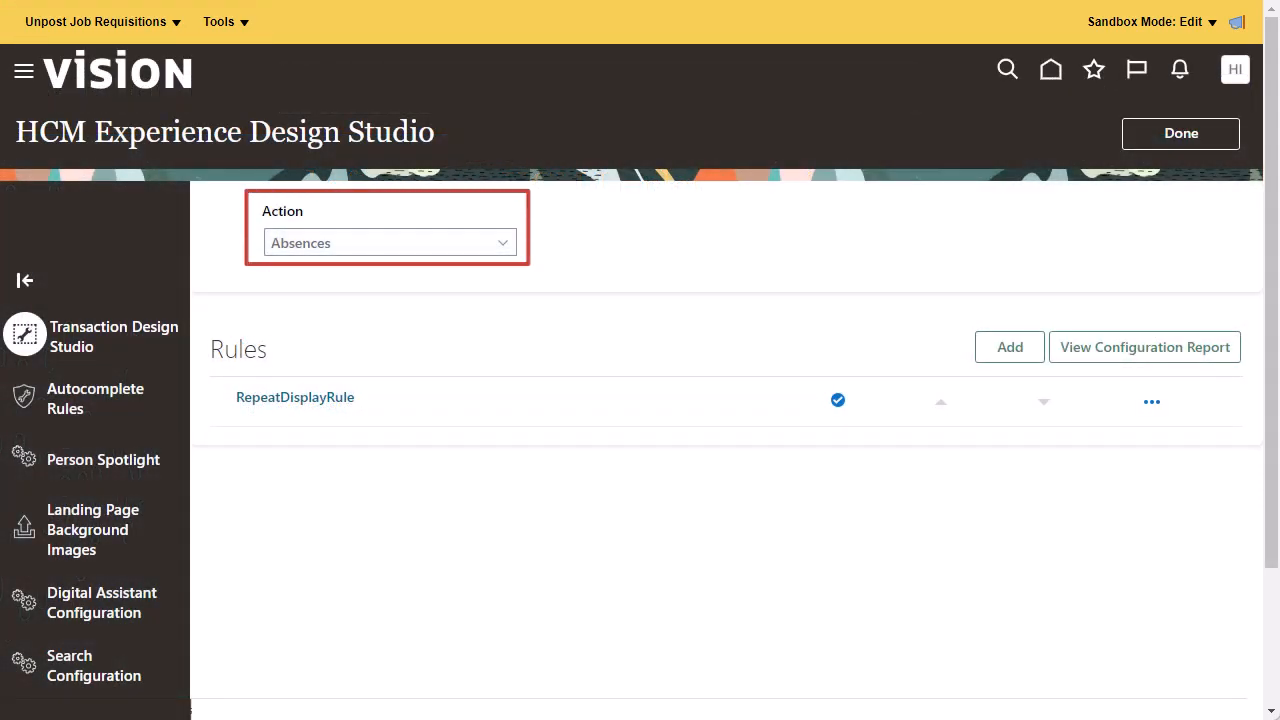
# Step: Review the Workplace rule under Recruiting - Create Job Requisition and save and close it
pyautogui.click(388, 242)
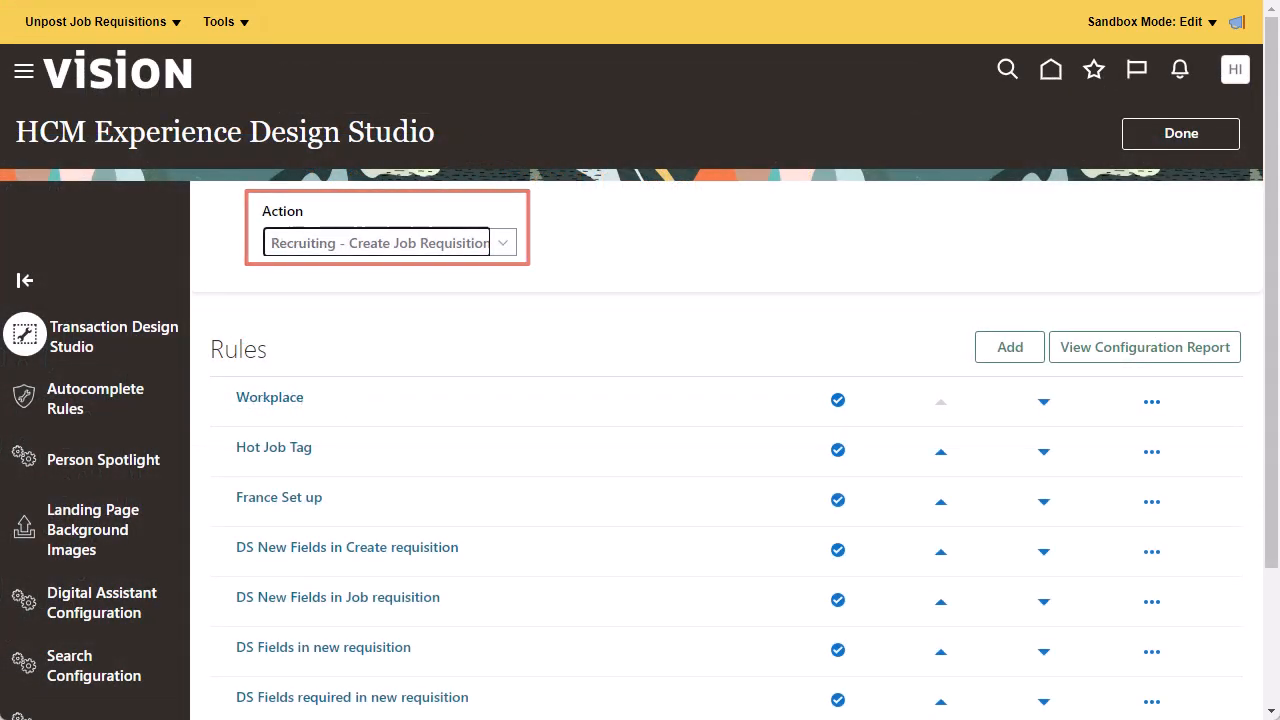
pyautogui.click(268, 396)
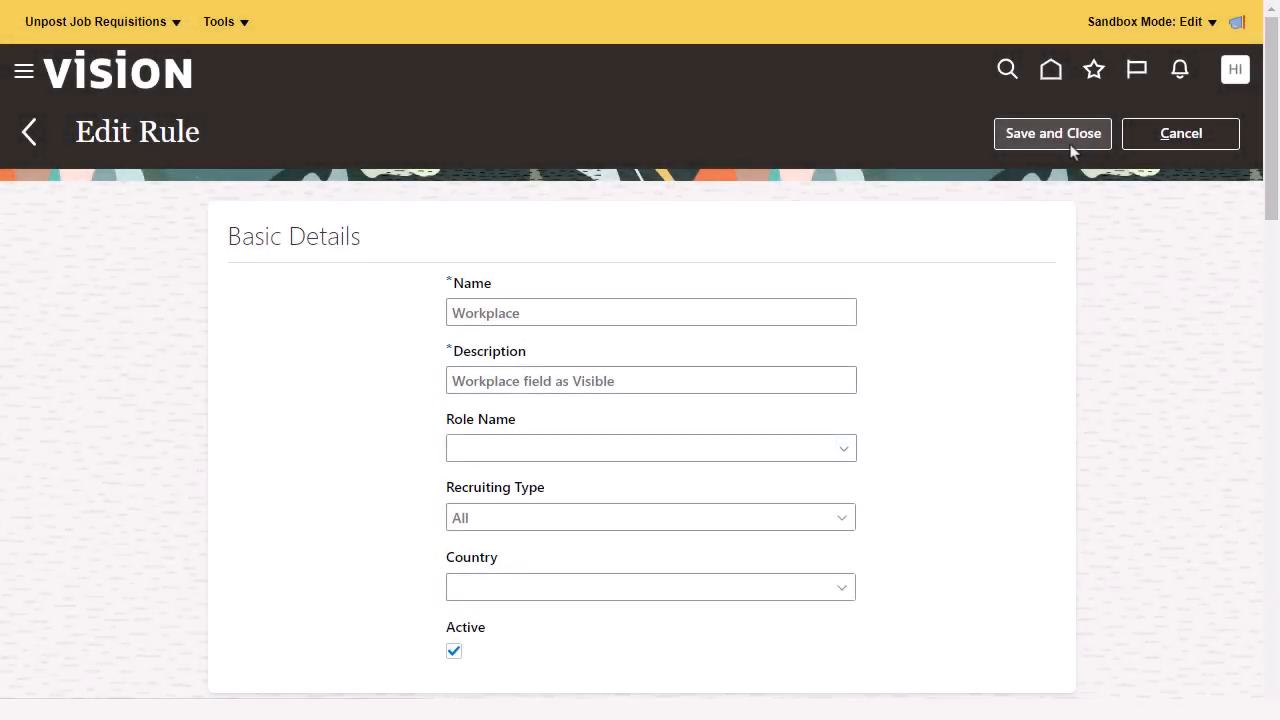
pyautogui.click(1052, 132)
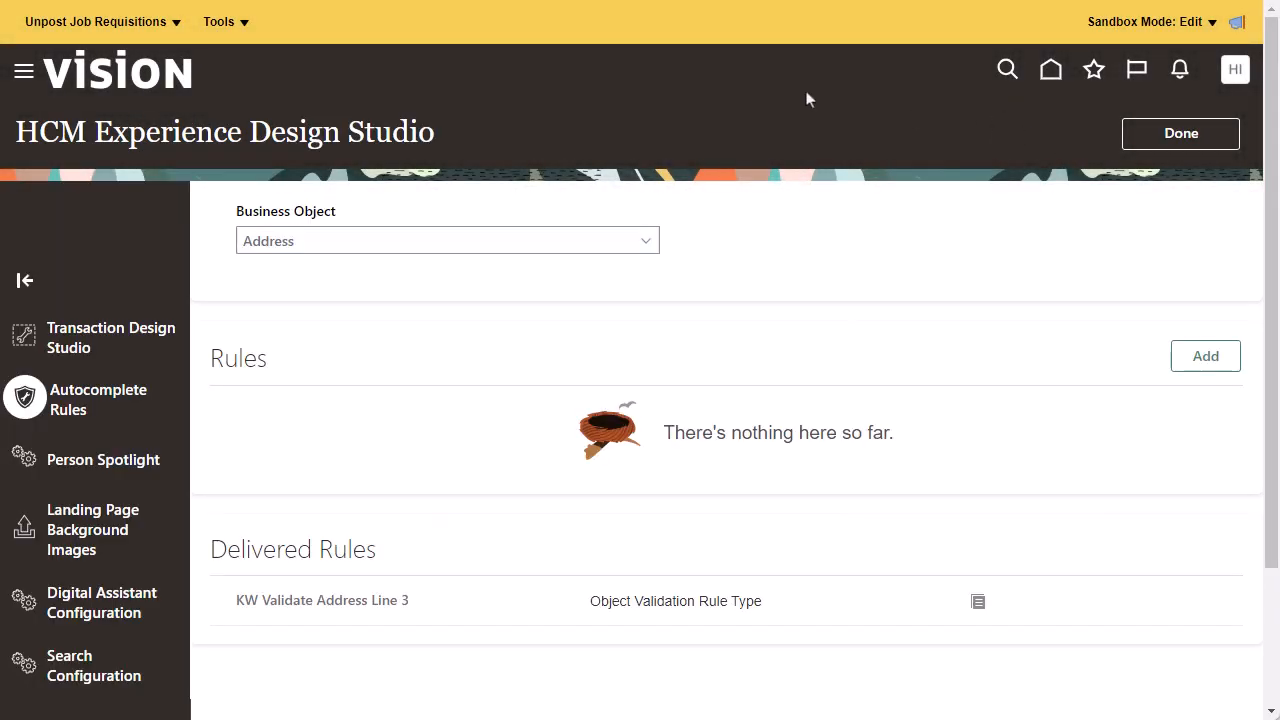
# Step: Create the Recruiting Job Requisition fast formula 'Sufficient Applicants' and compile it
pyautogui.click(96, 20)
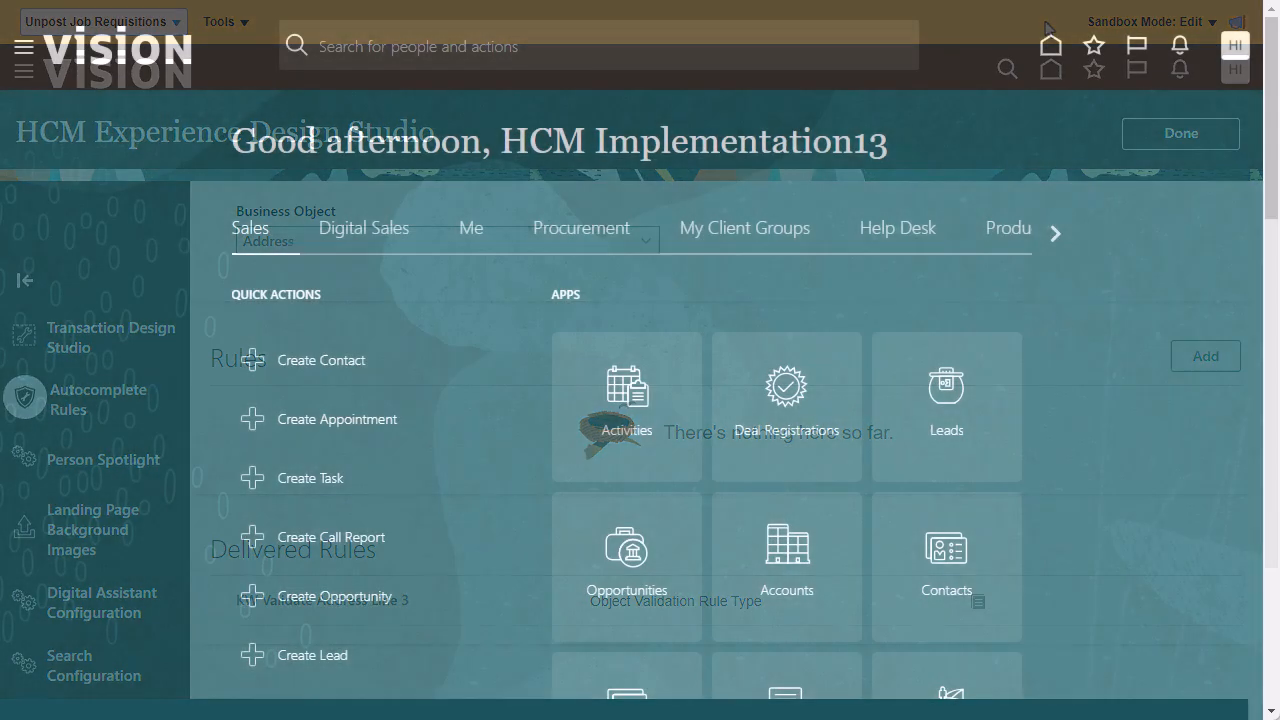
pyautogui.click(1180, 132)
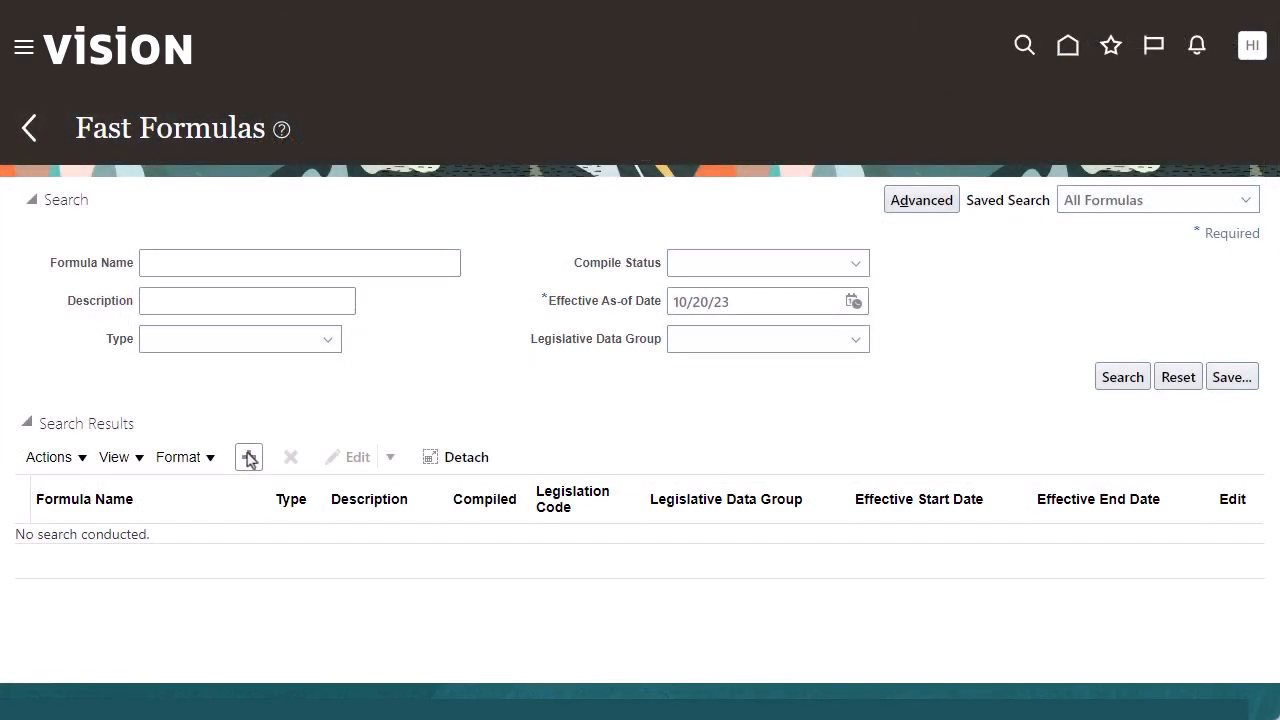
pyautogui.click(248, 456)
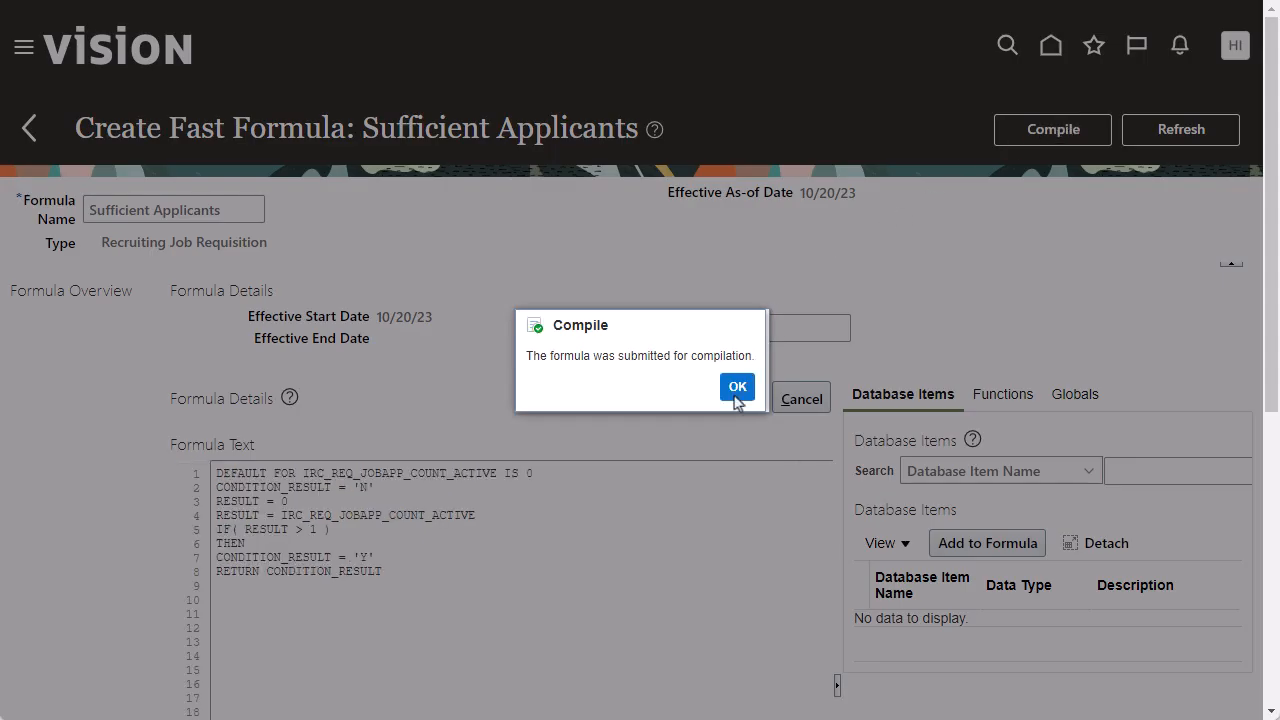
pyautogui.click(736, 388)
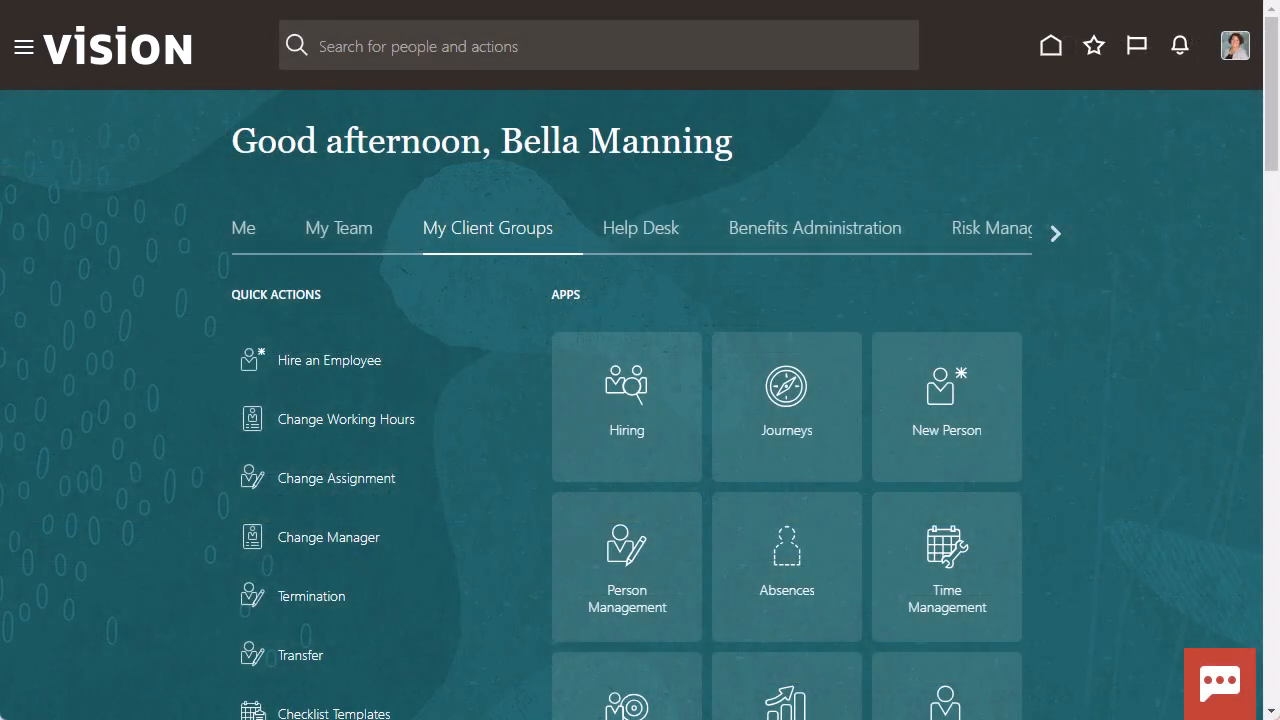
pyautogui.moveTo(556, 356)
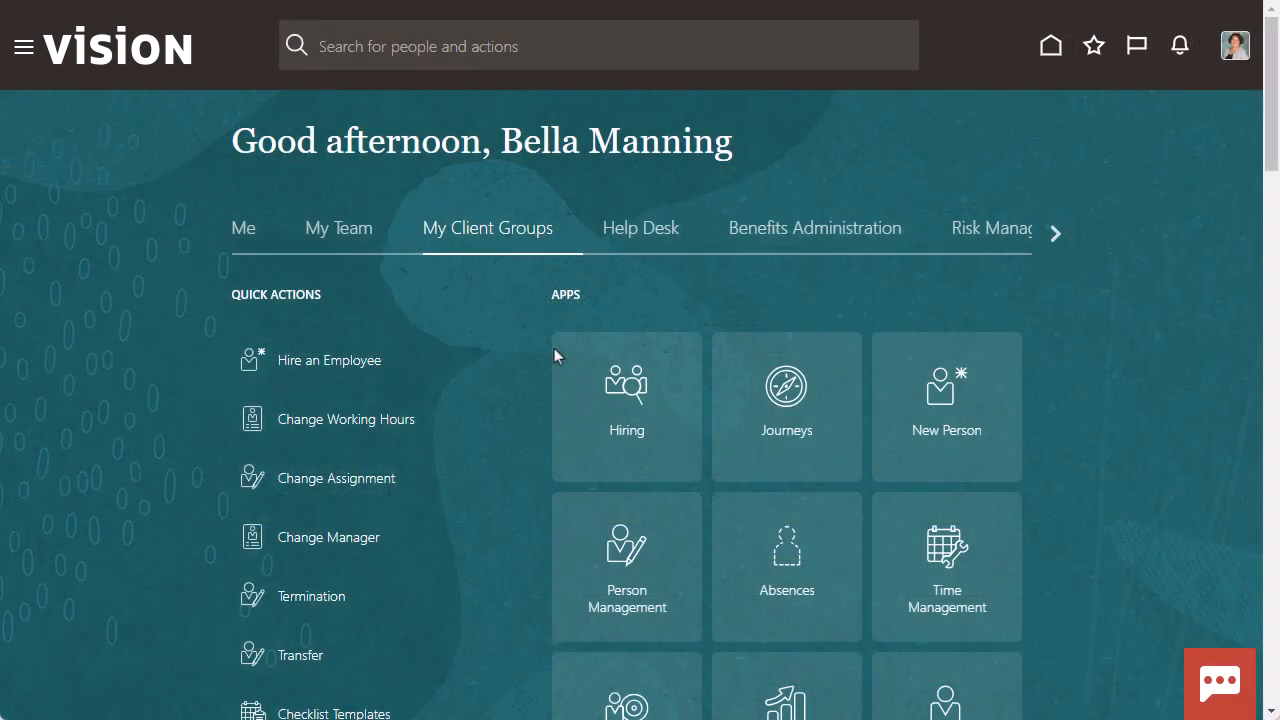
# Step: Start a new job requisition in Hiring titled 'Sufficient Applicants Test'
pyautogui.click(626, 404)
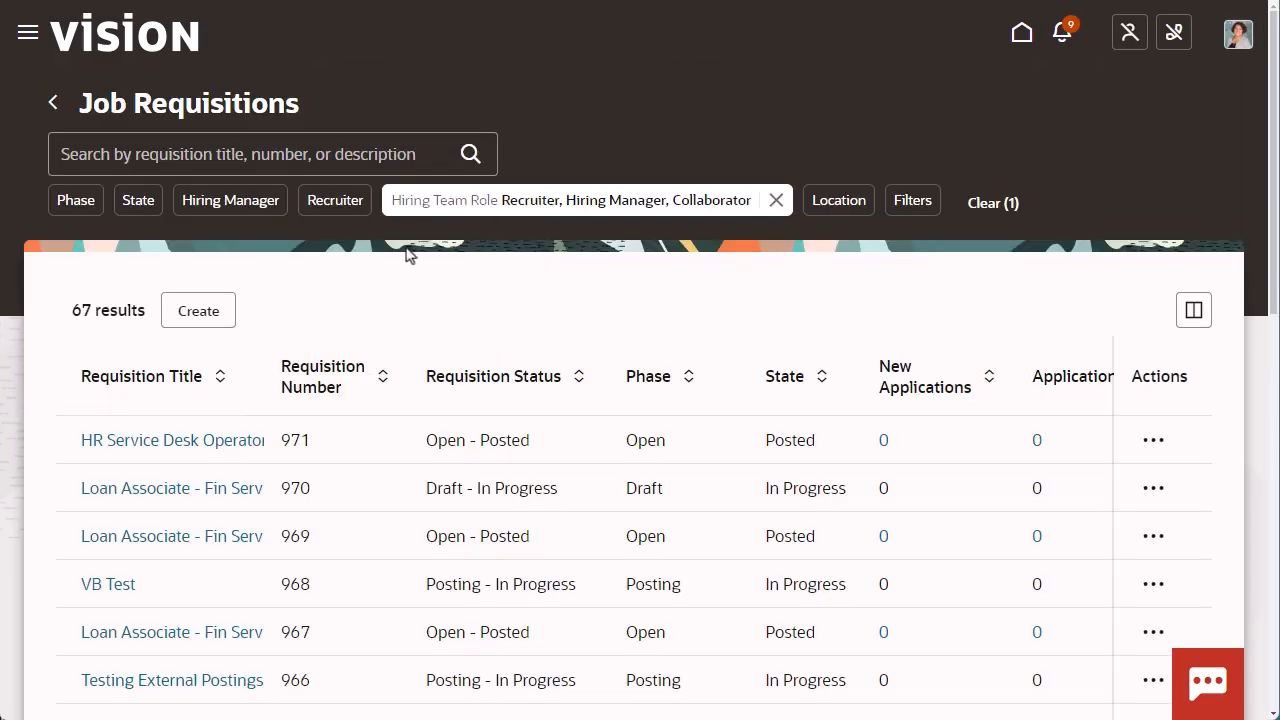
pyautogui.click(198, 310)
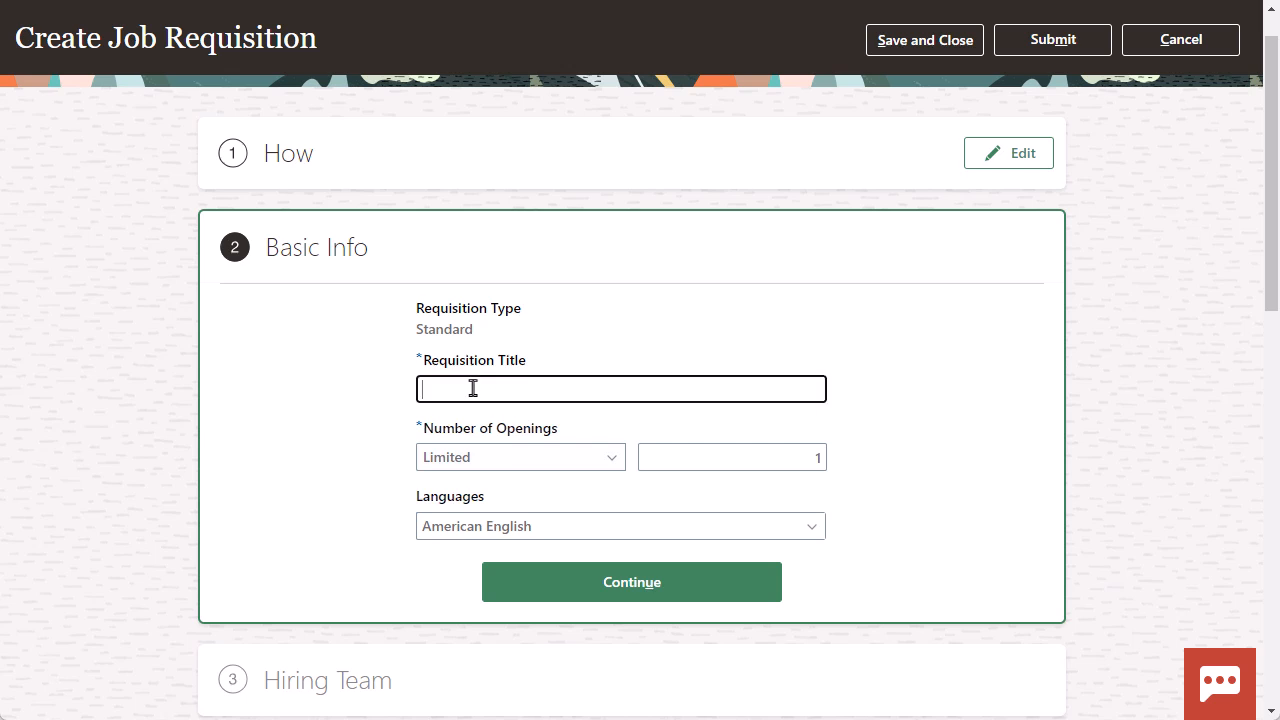
pyautogui.write('Sufficient Applica')
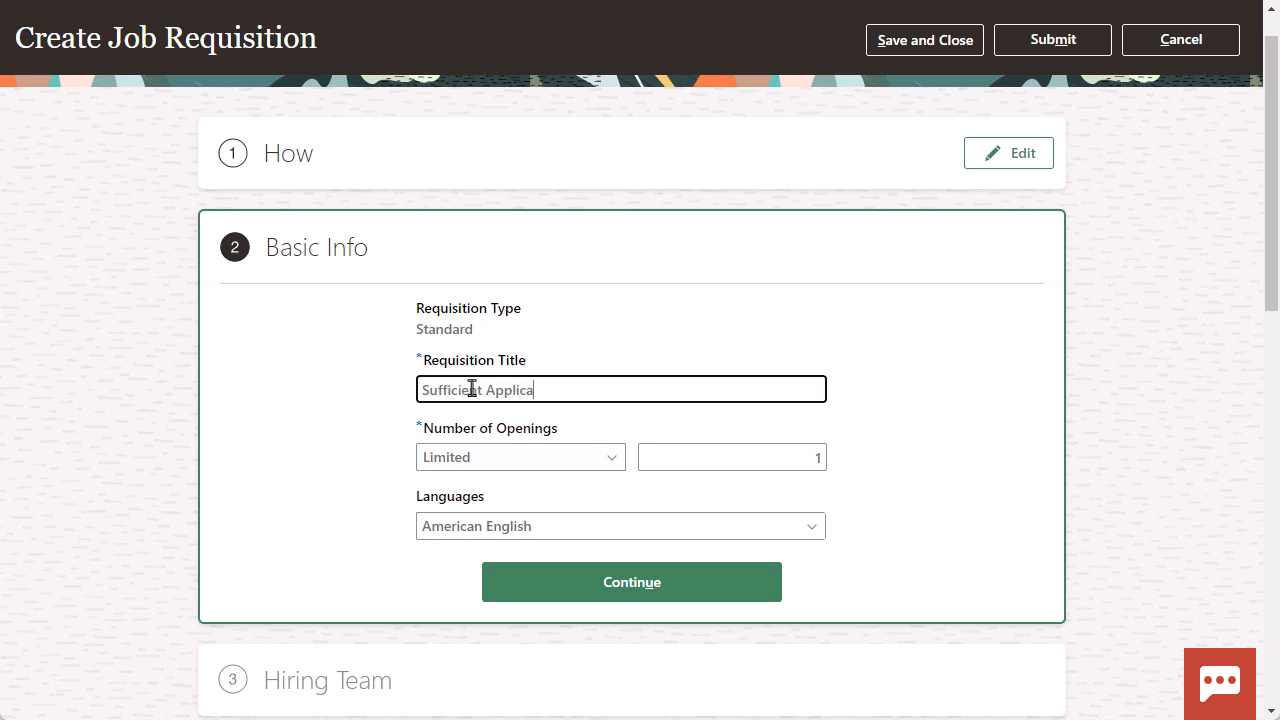
pyautogui.write('nts Test')
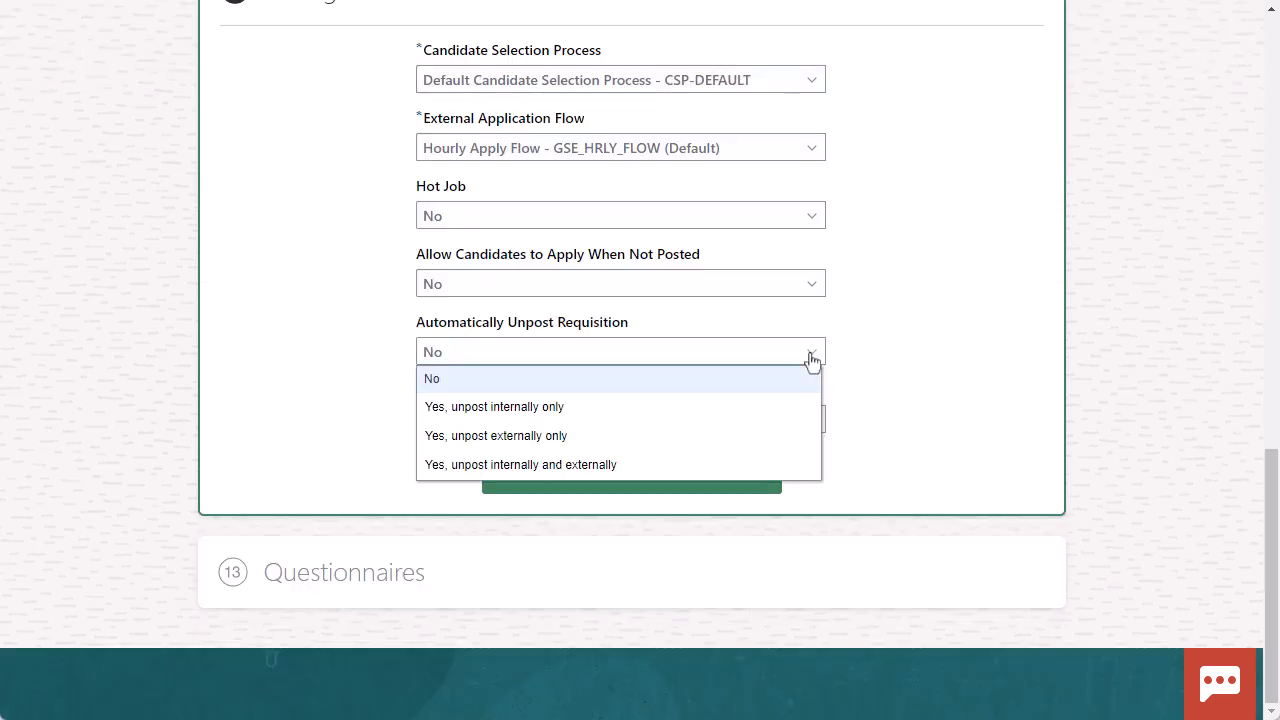
# Step: Set automatic unposting internally and externally with the Sufficient Applicants condition and continue
pyautogui.click(520, 464)
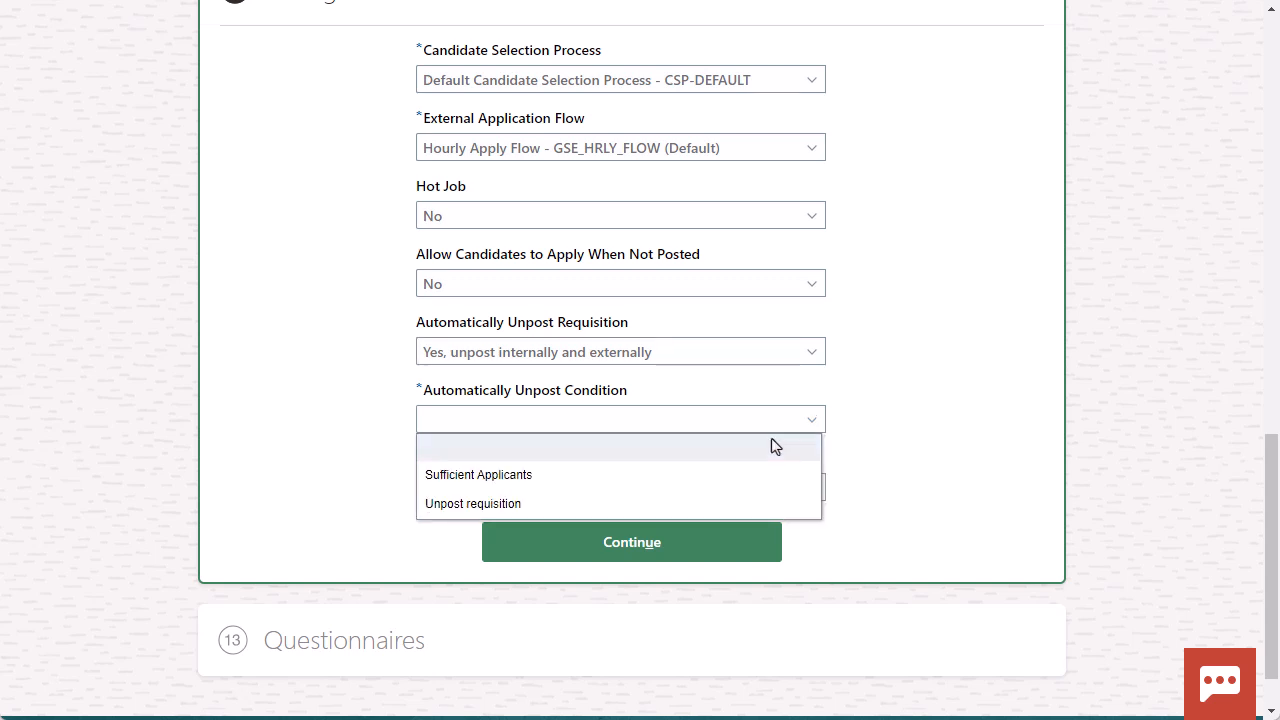
pyautogui.click(478, 474)
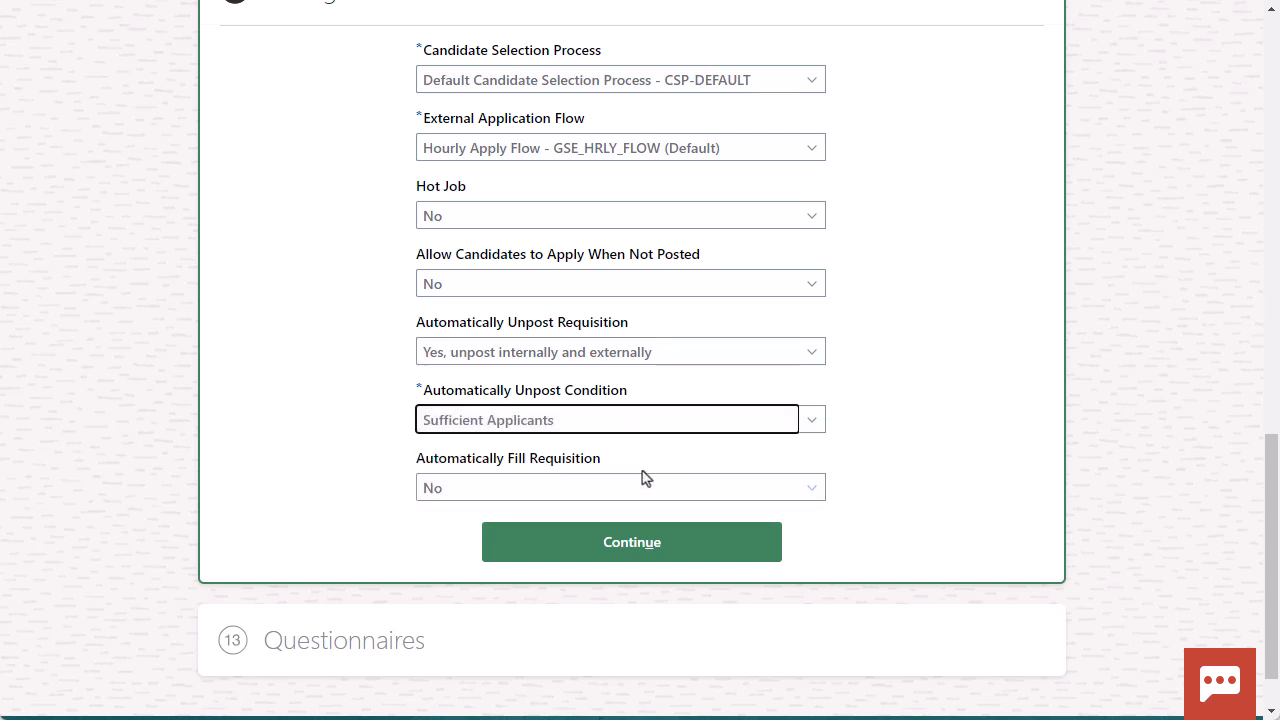
pyautogui.click(632, 540)
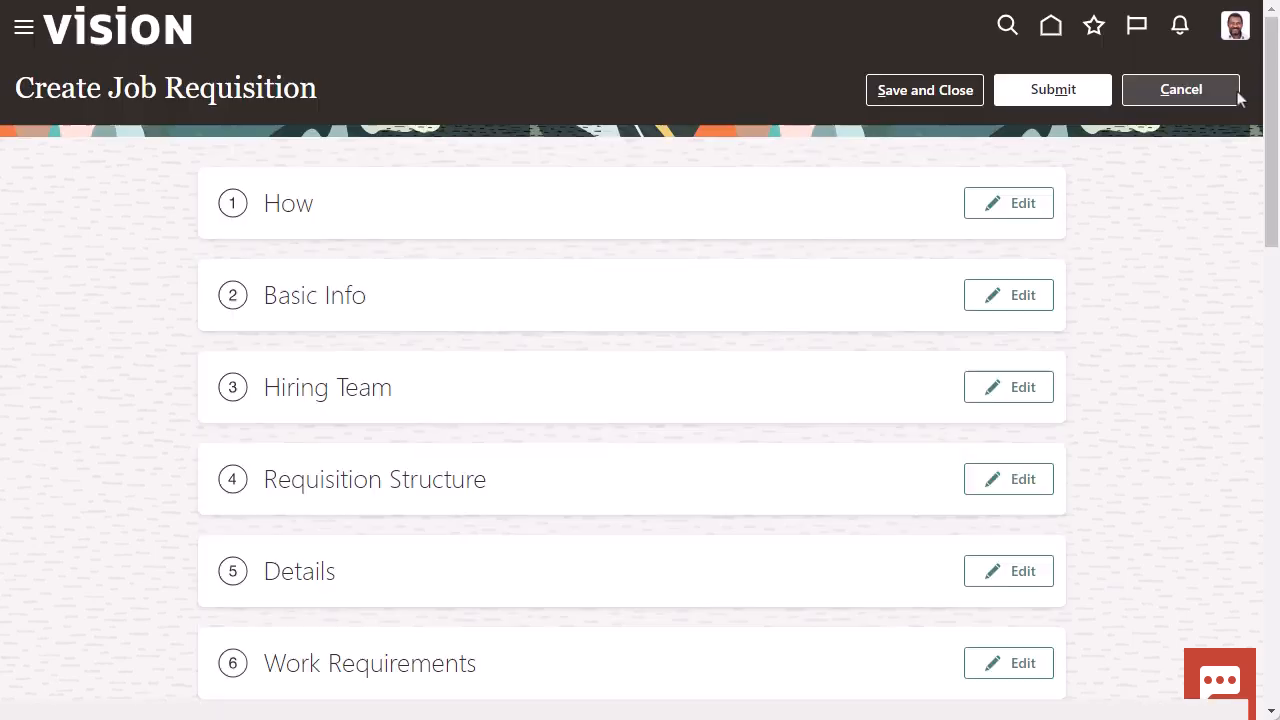
# Step: Submit requisition 973, move it to posting and open it for sourcing
pyautogui.click(1180, 88)
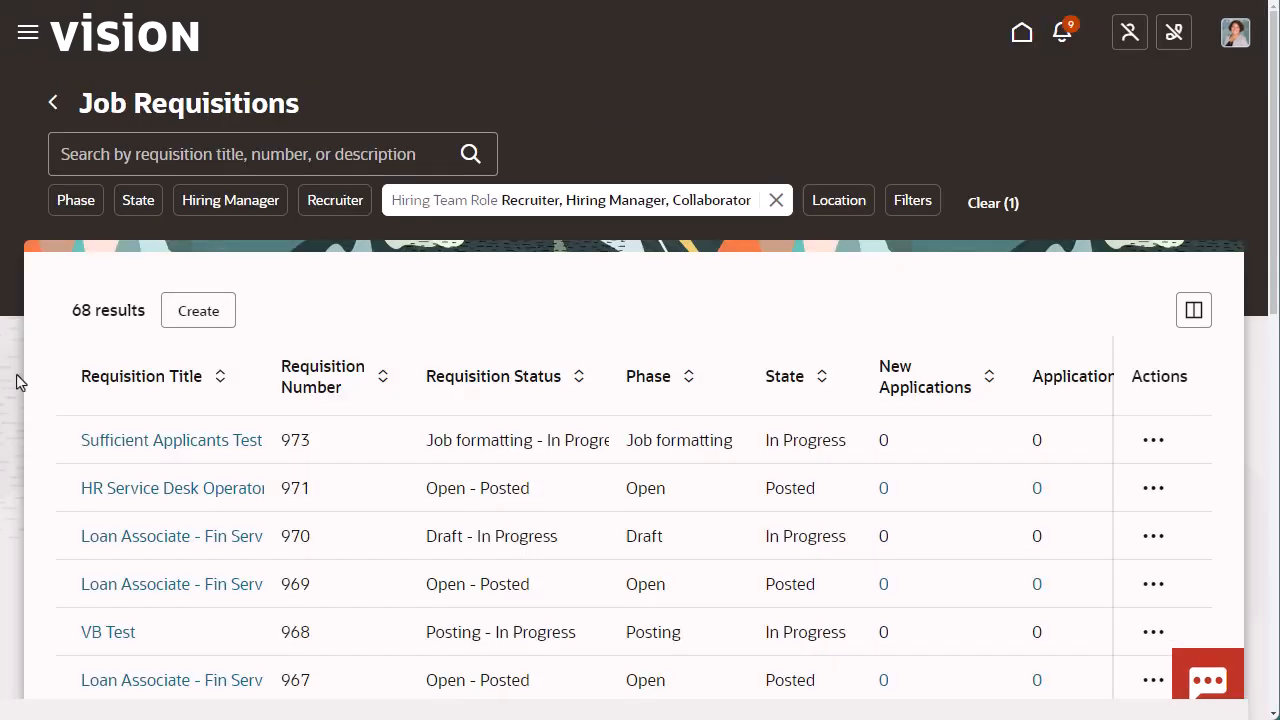
pyautogui.click(170, 440)
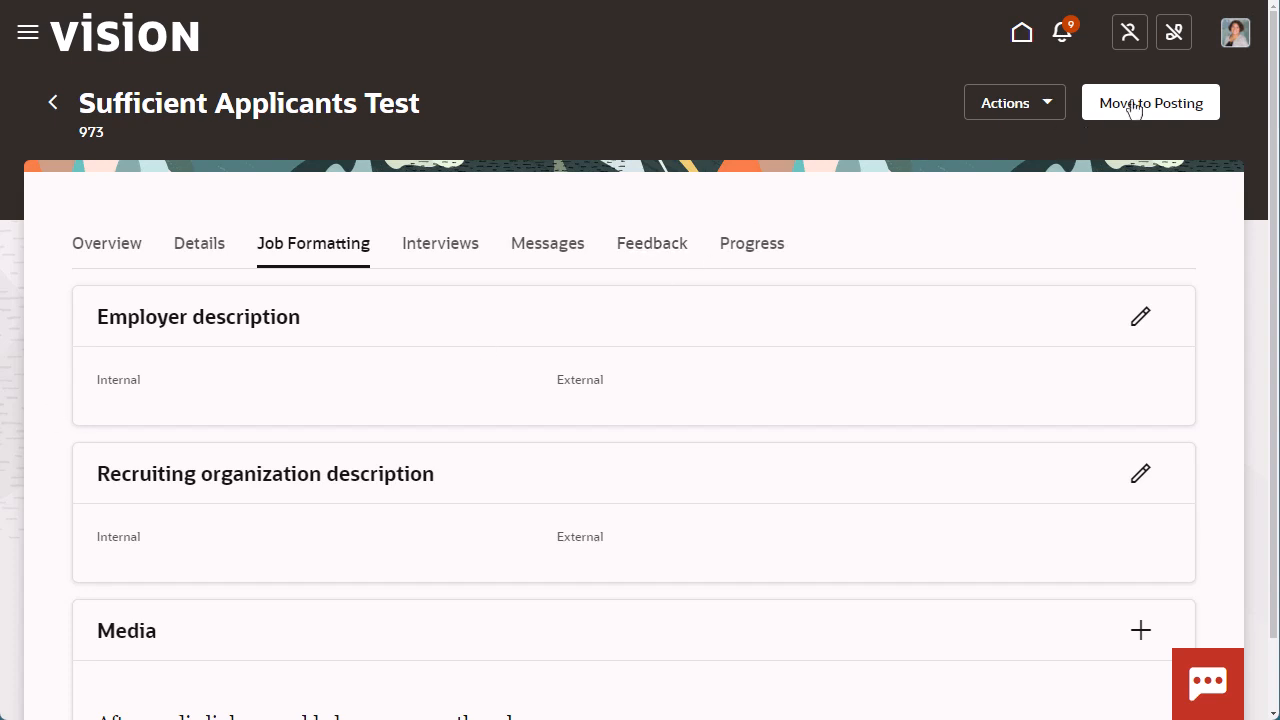
pyautogui.click(1150, 102)
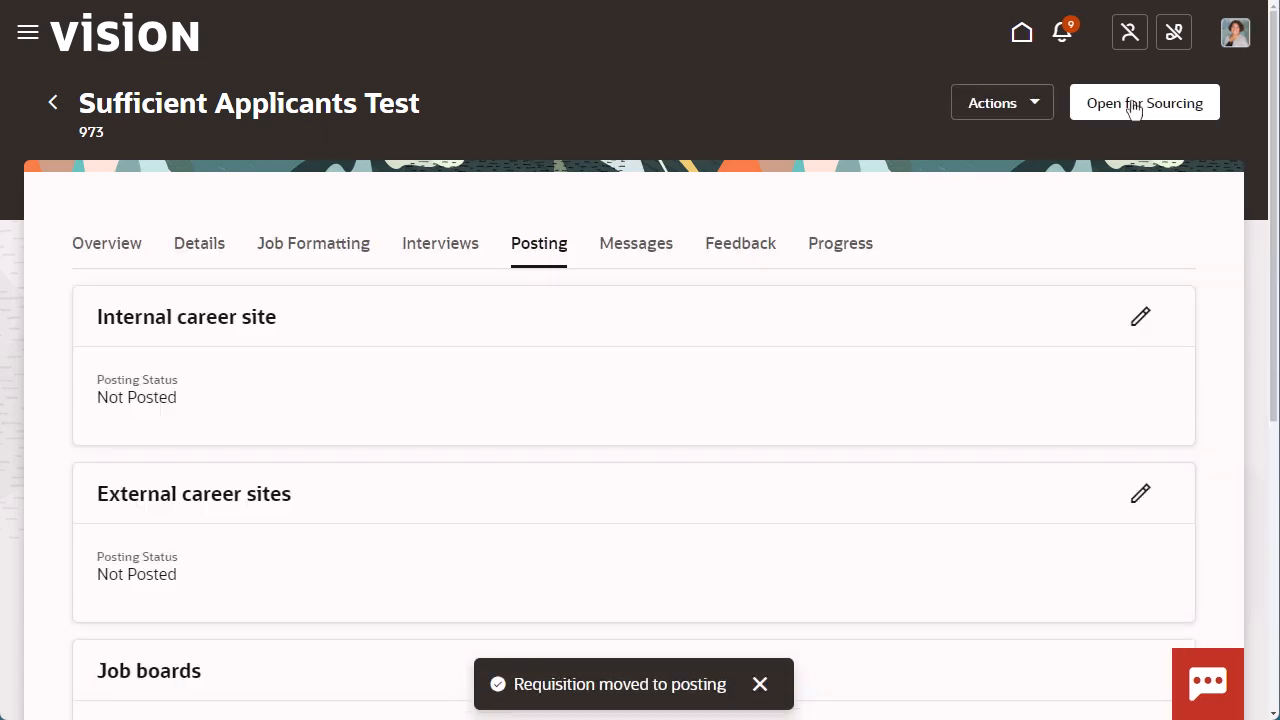
pyautogui.click(1144, 102)
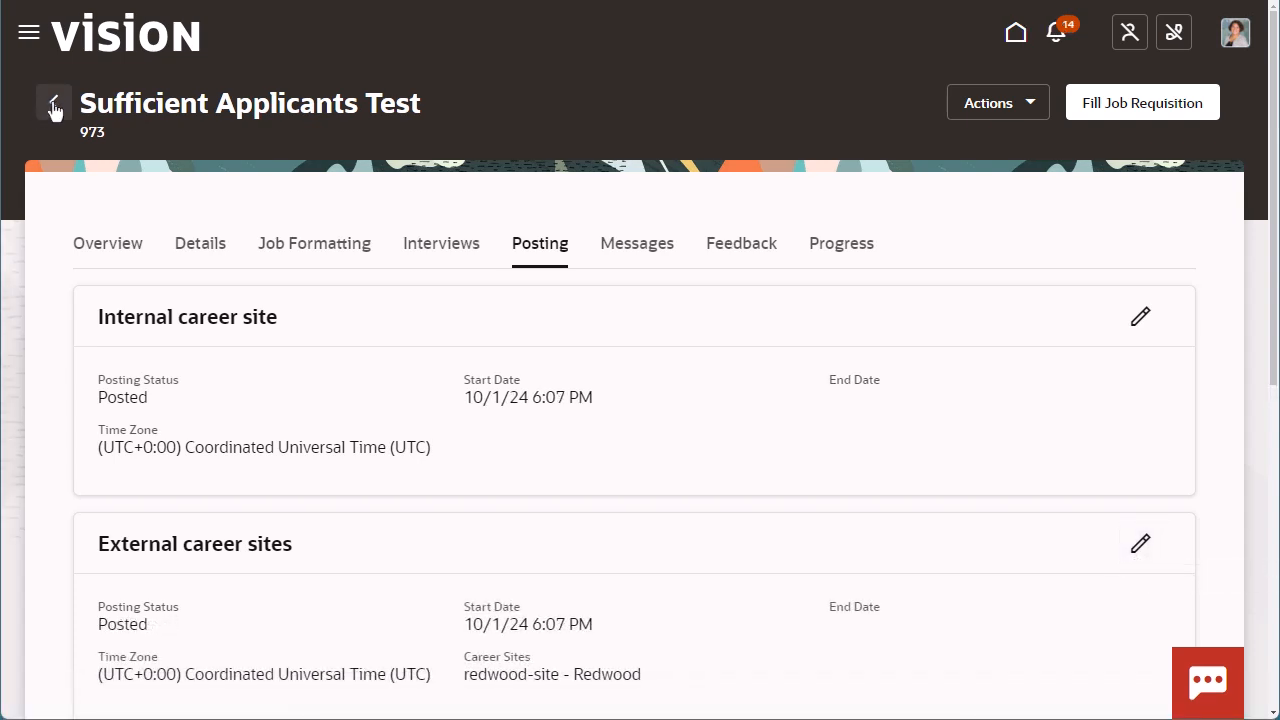
pyautogui.click(52, 104)
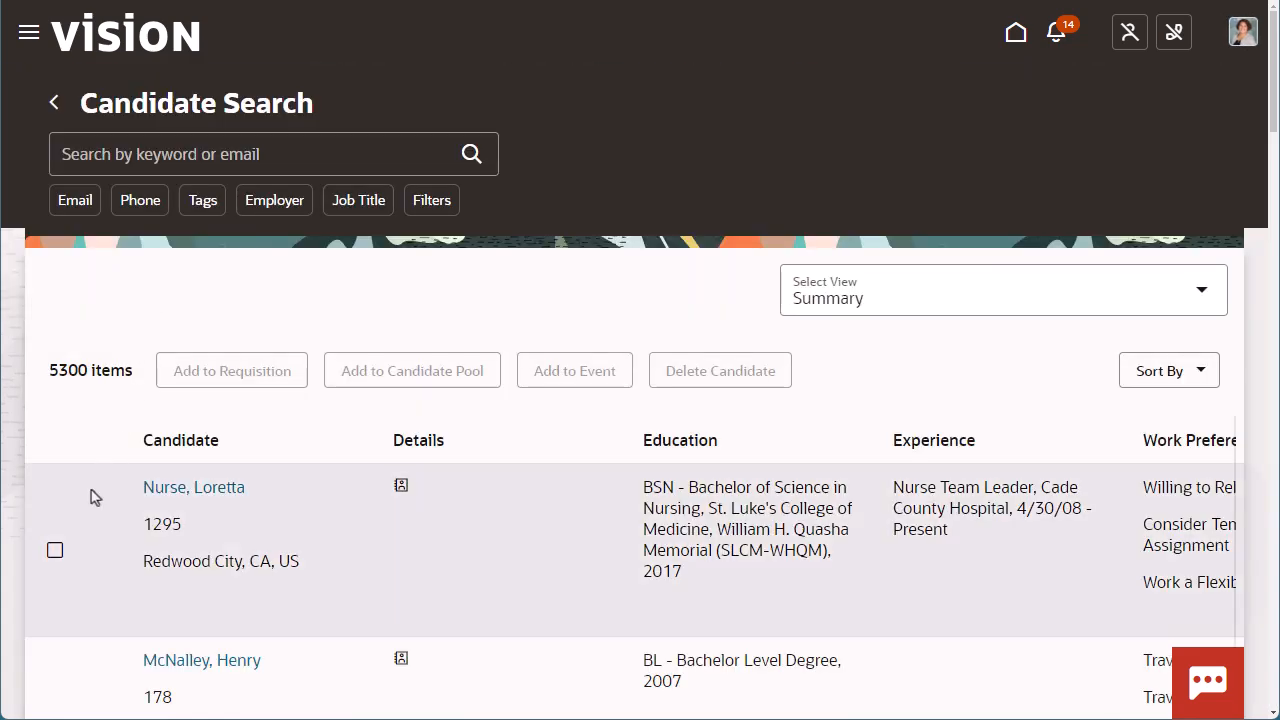
# Step: Add Loretta Nurse and Henry McNalley as applications on Sufficient Applicants Test
pyautogui.click(56, 550)
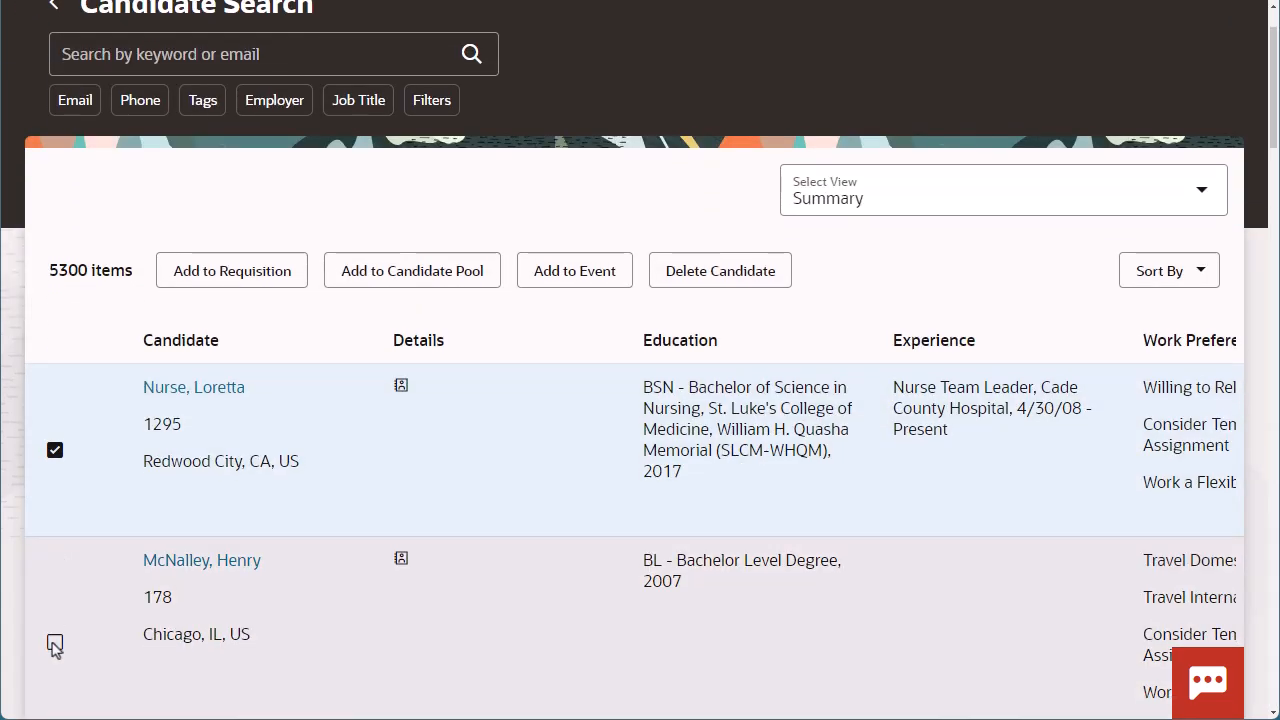
pyautogui.click(56, 642)
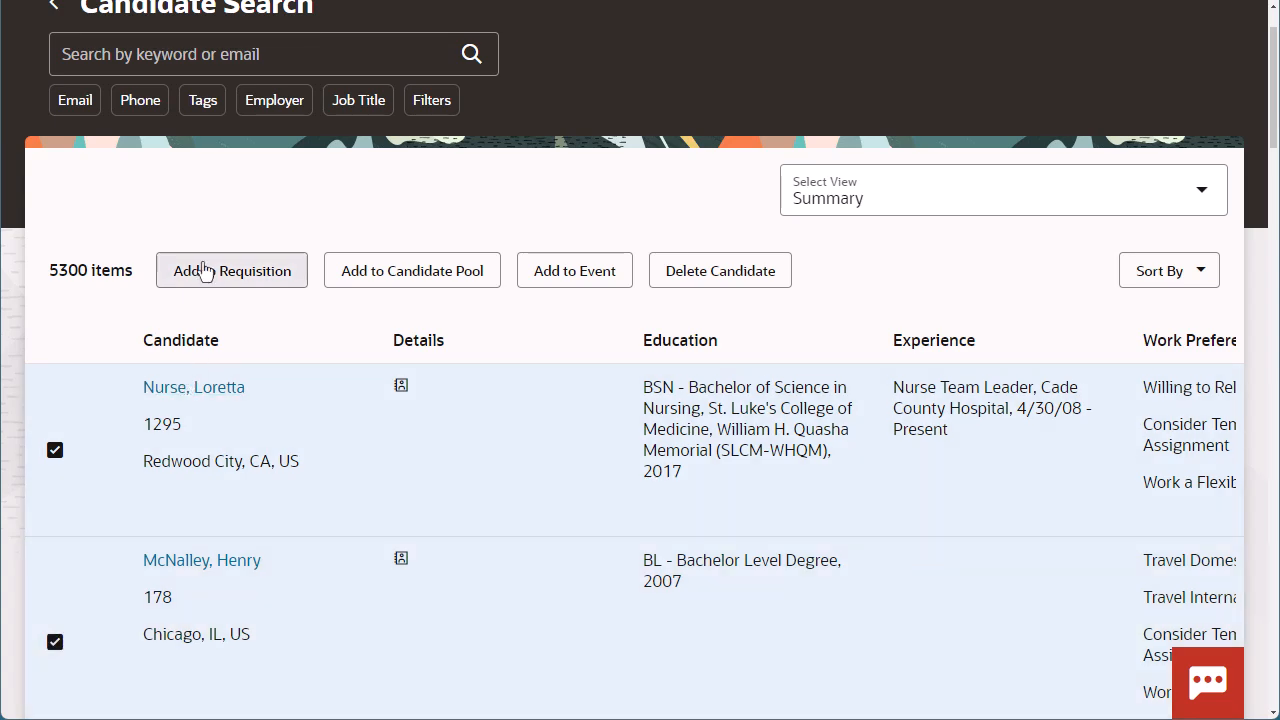
pyautogui.click(232, 270)
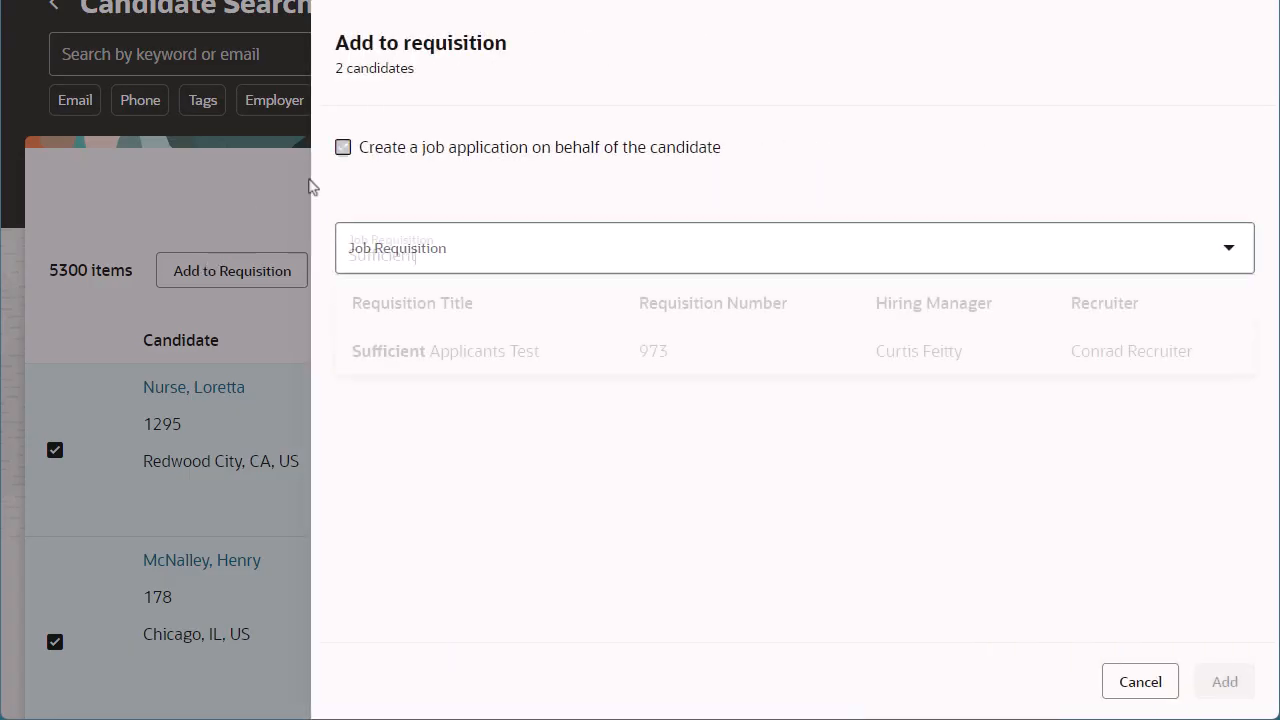
pyautogui.click(344, 148)
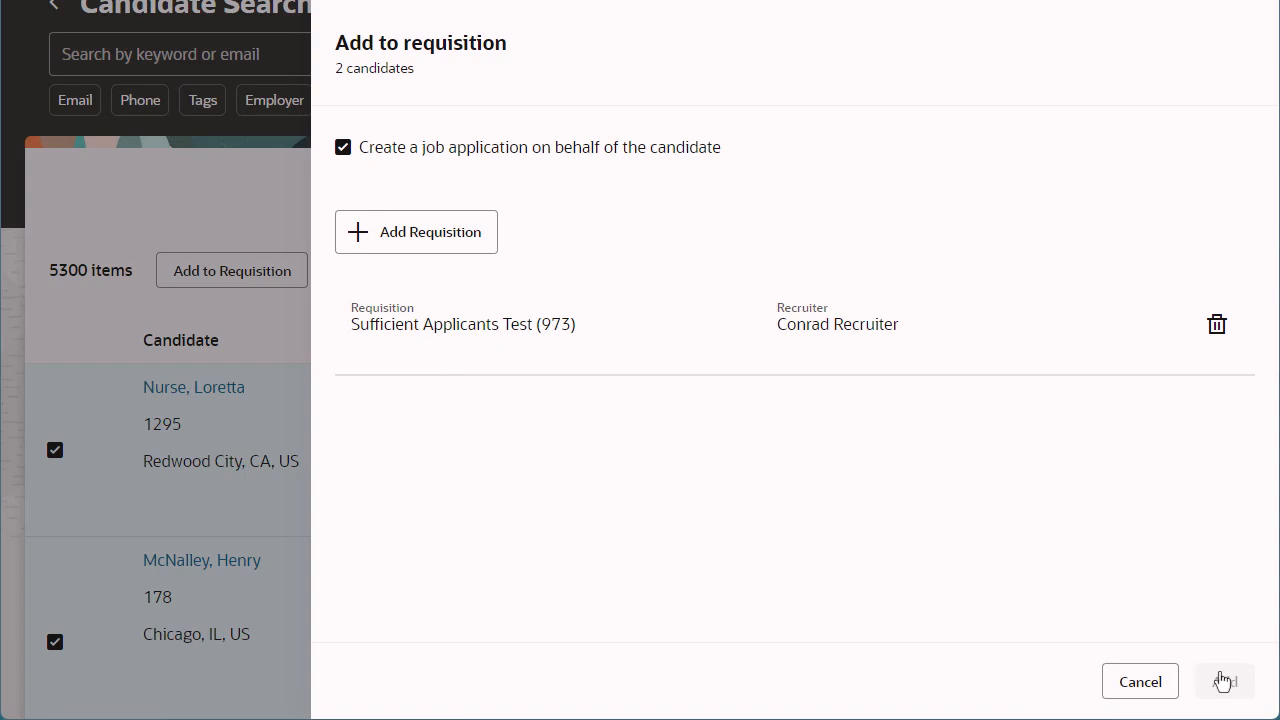
pyautogui.click(1224, 680)
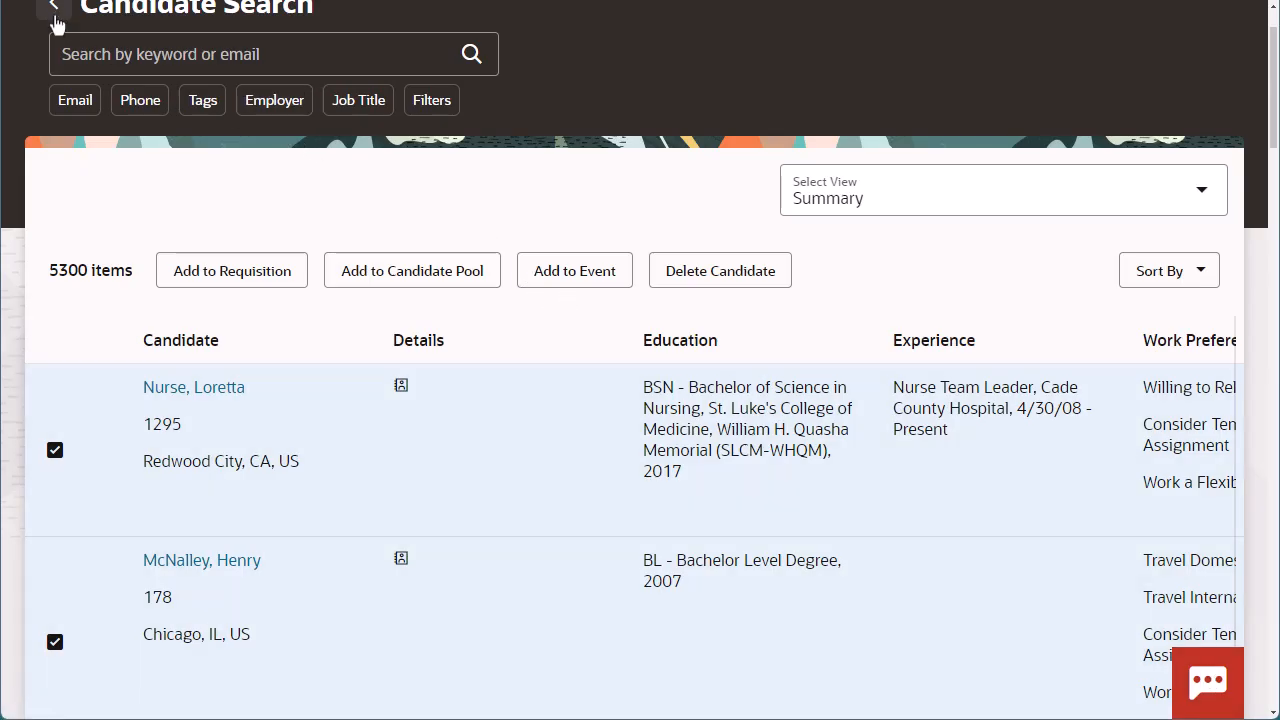
pyautogui.click(54, 10)
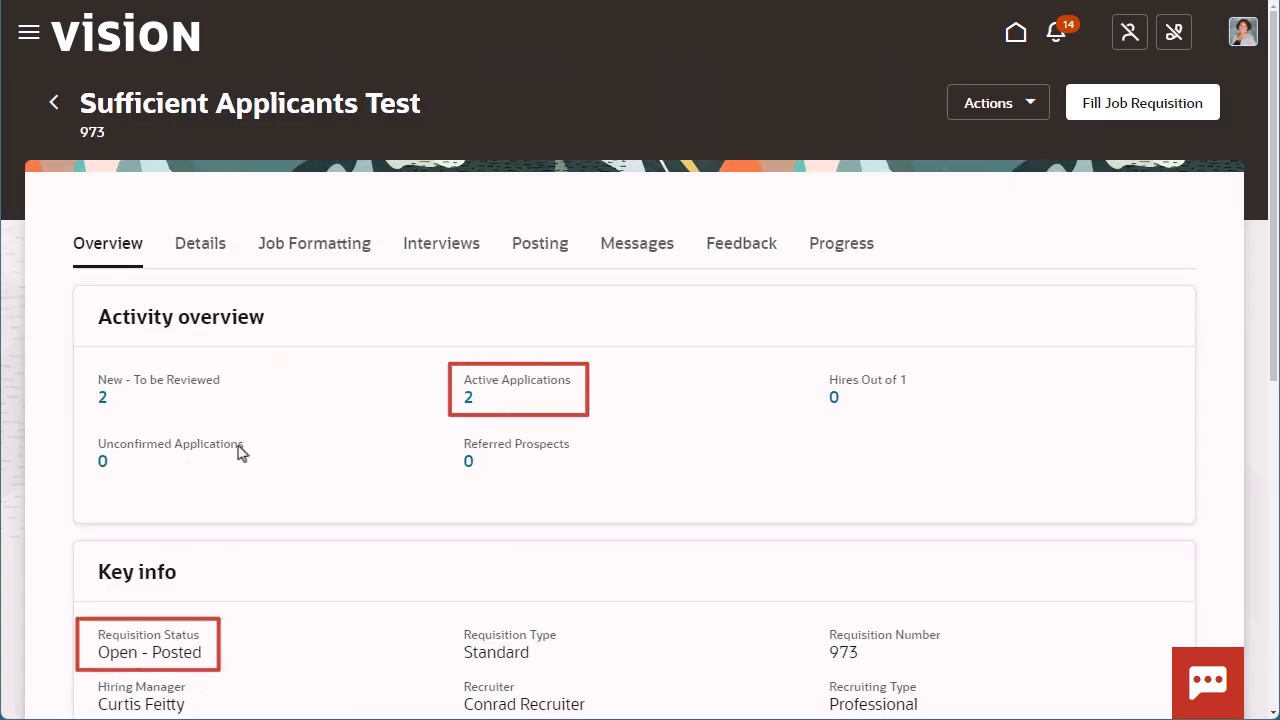
# Step: Schedule Publish Job Requisitions every 15 minutes, submit it and refresh the process list
pyautogui.click(1016, 32)
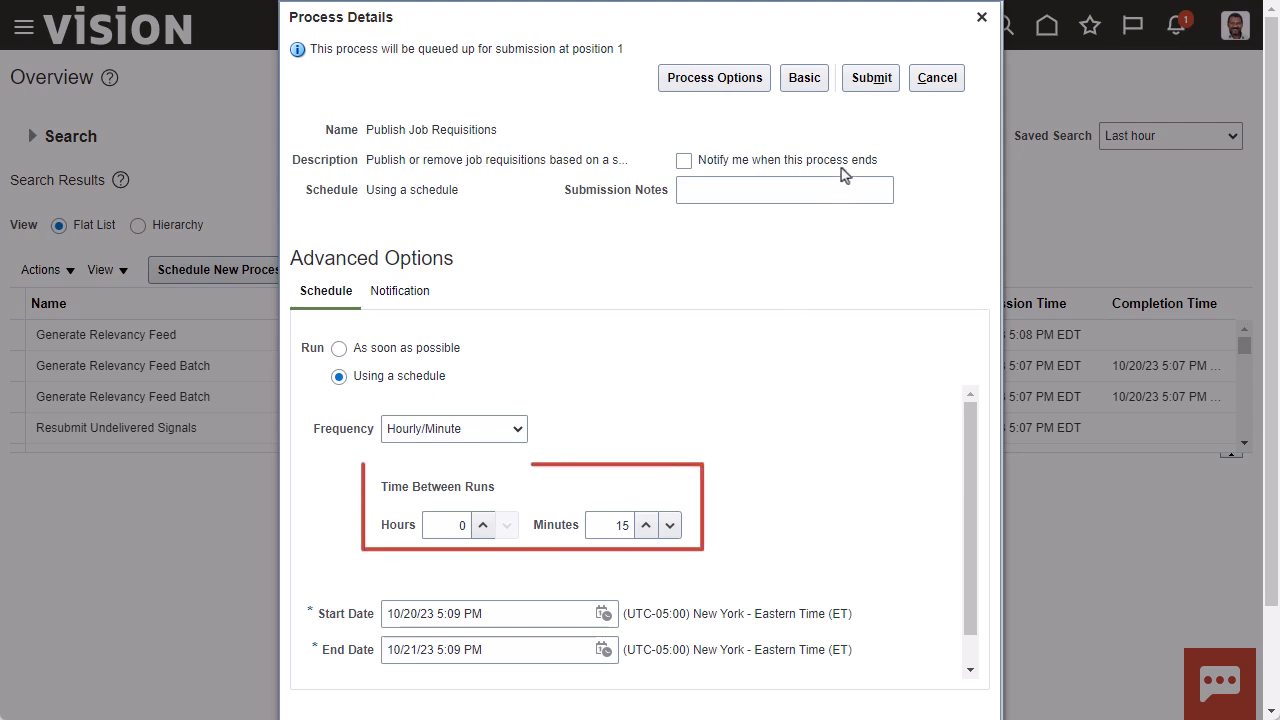
pyautogui.click(870, 78)
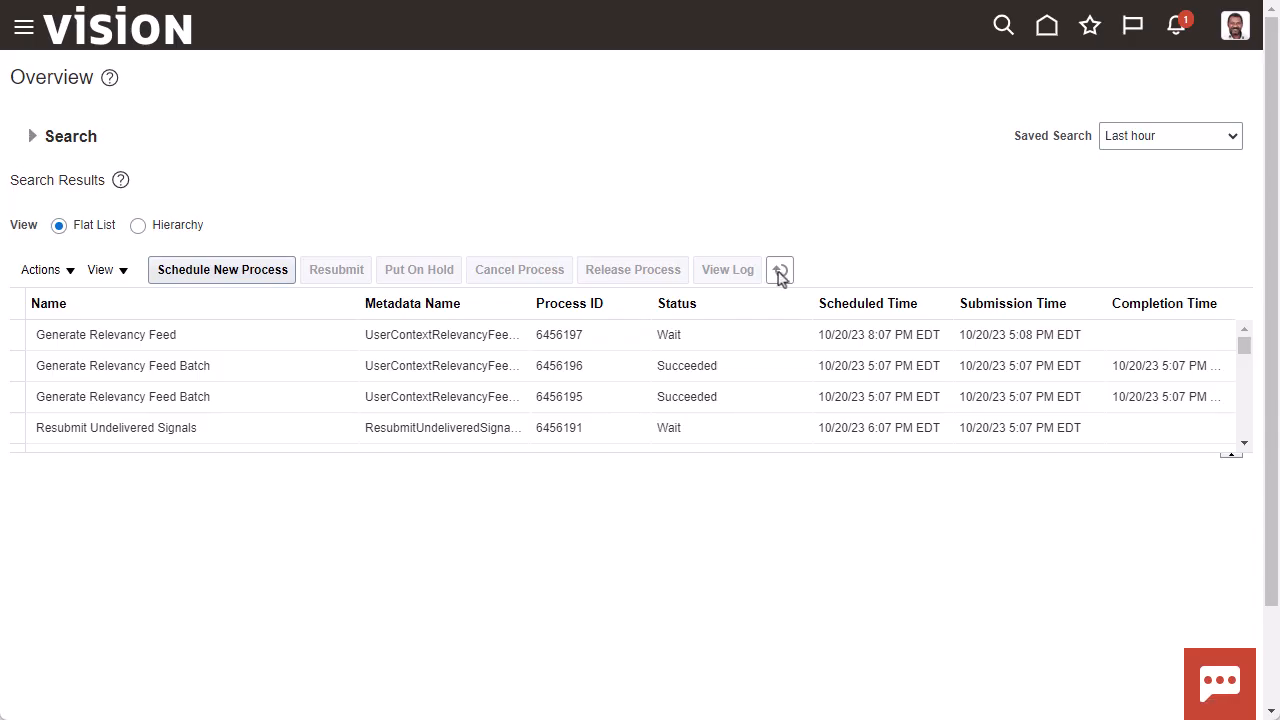
pyautogui.click(780, 270)
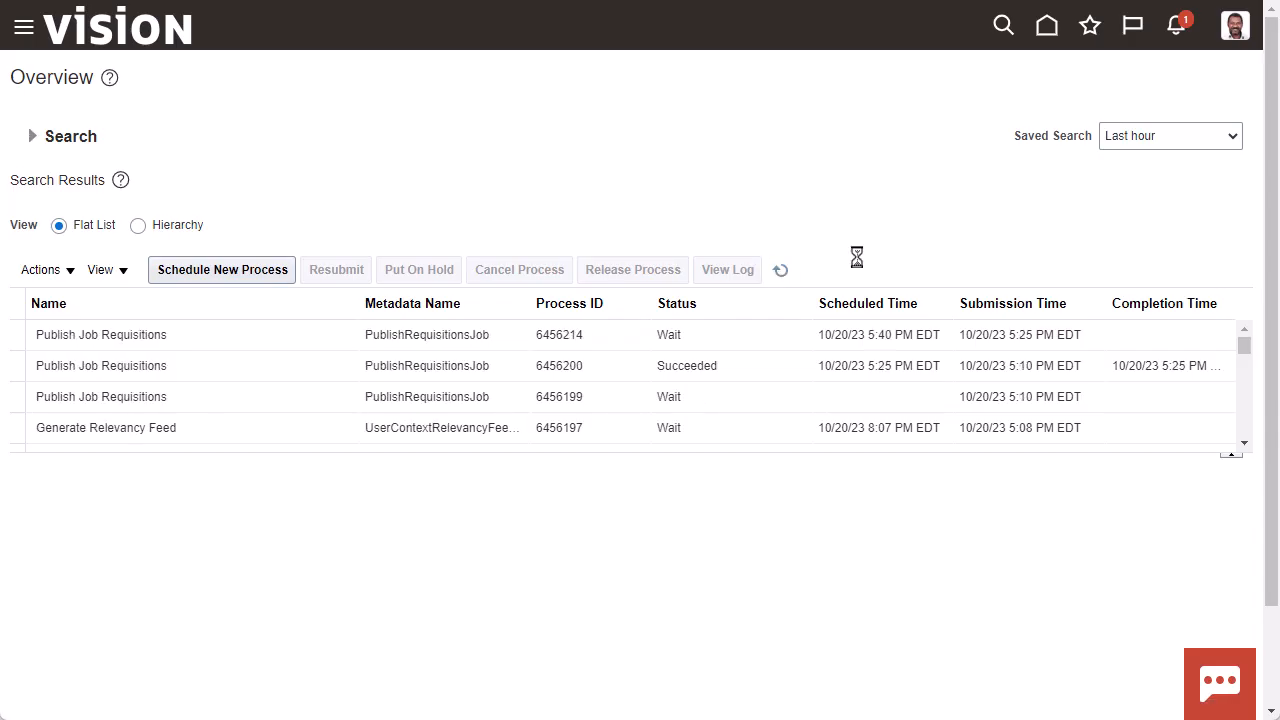
pyautogui.click(1046, 24)
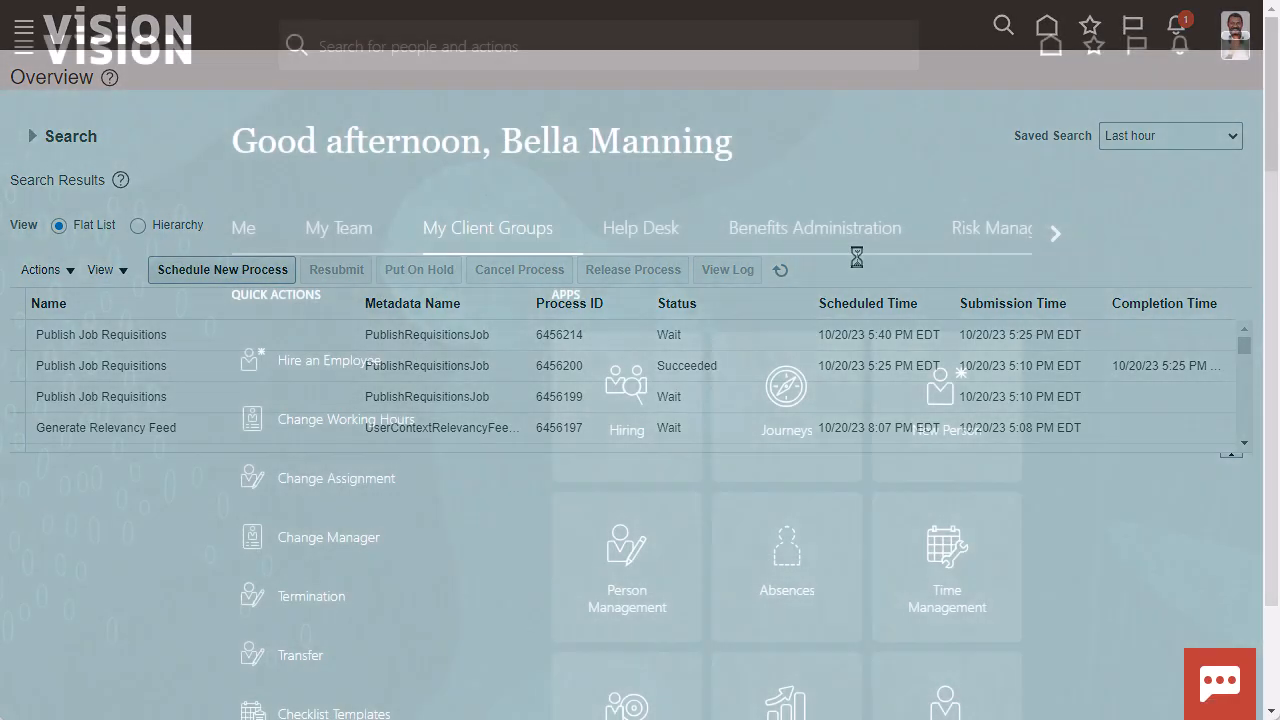